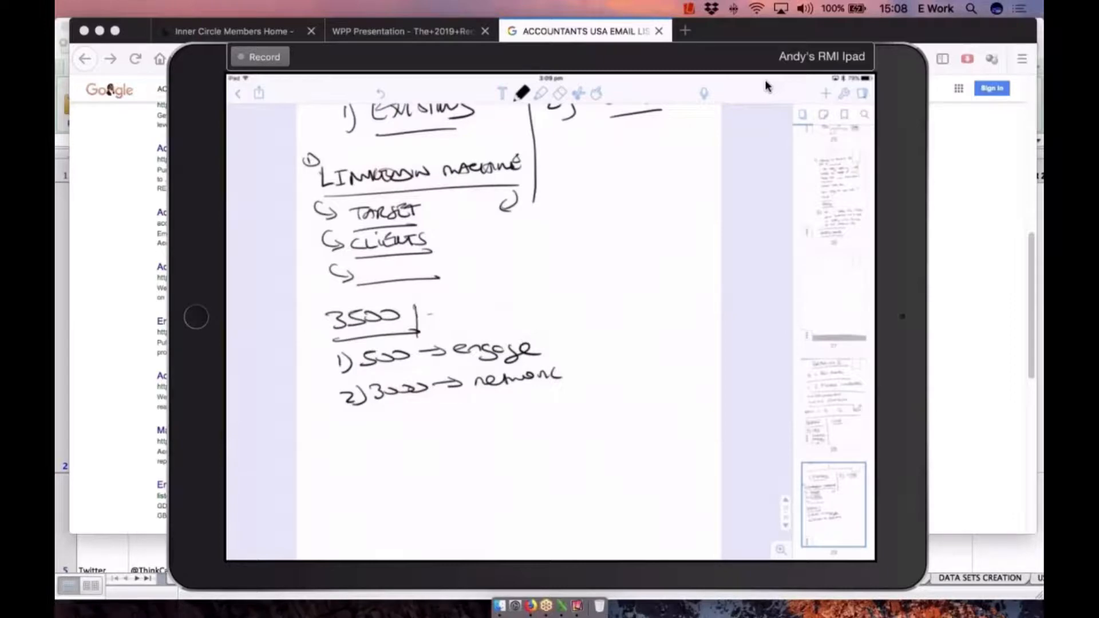
scroll(up, 3)
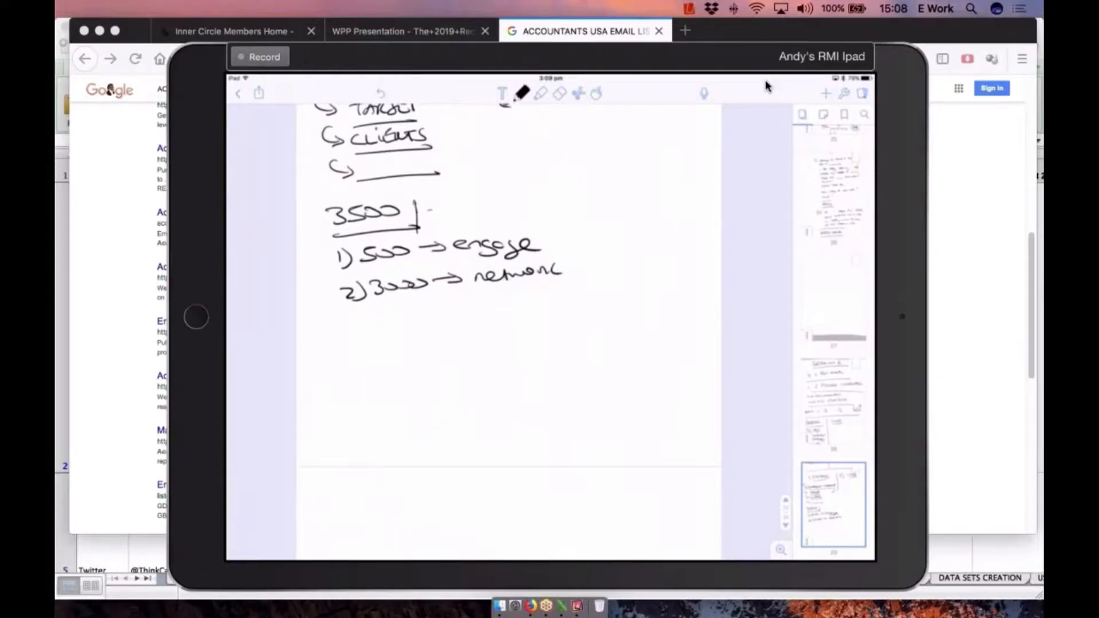
scroll(down, 3)
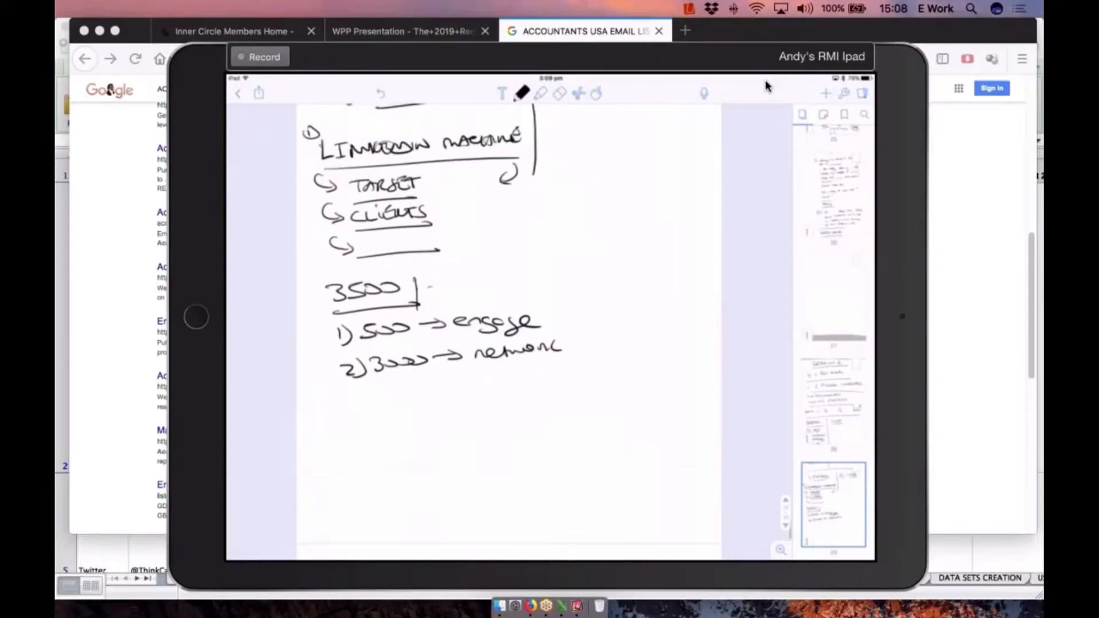
scroll(up, 3)
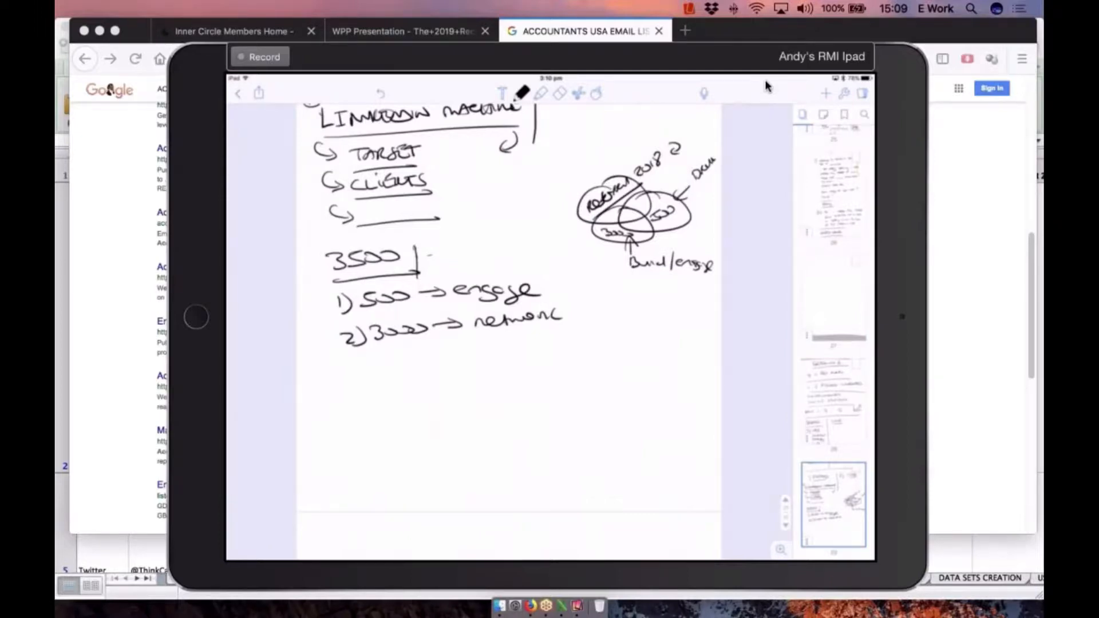
scroll(up, 3)
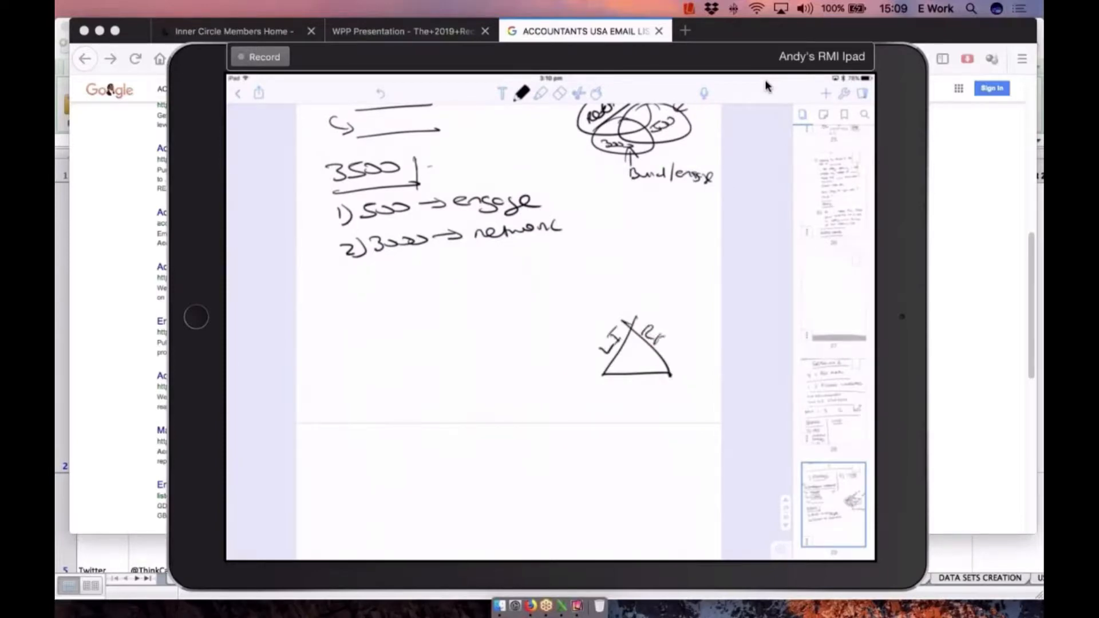
scroll(down, 3)
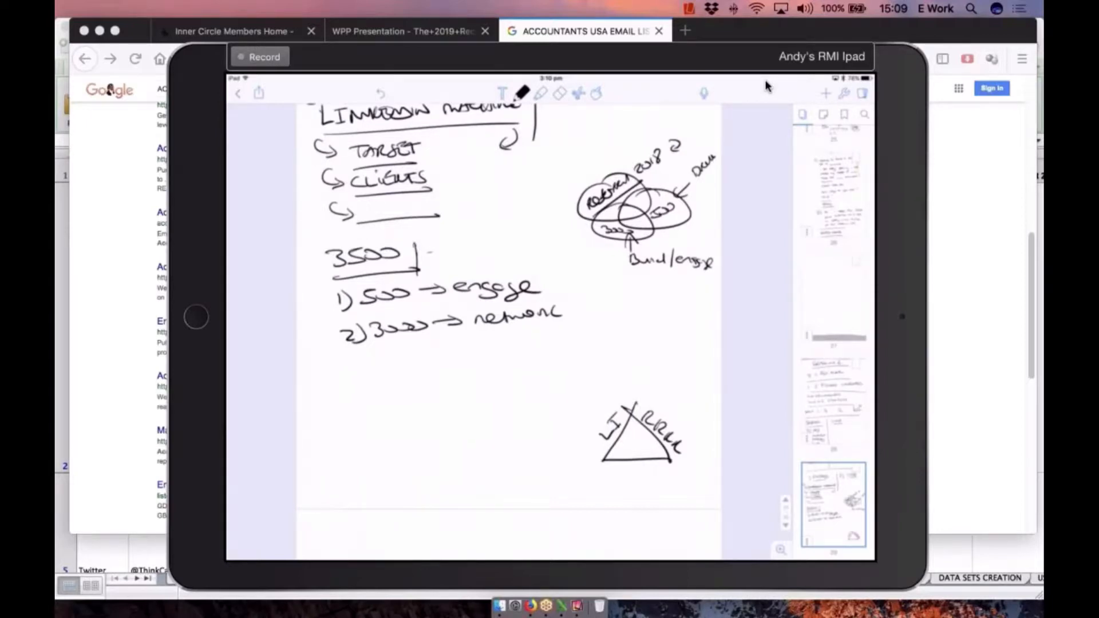
scroll(up, 3)
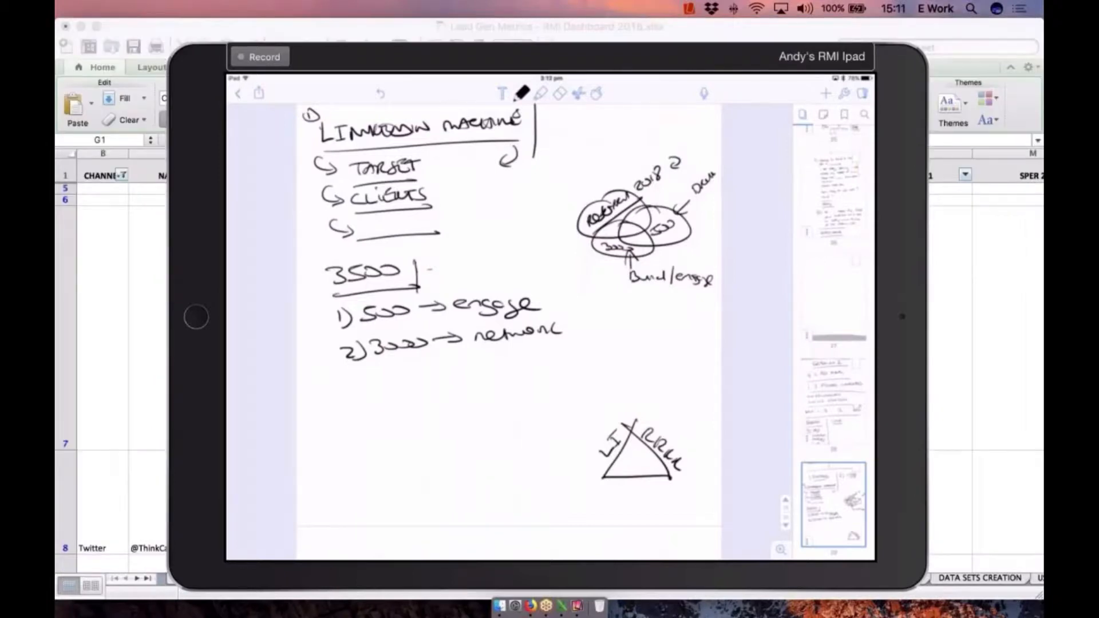
scroll(down, 3)
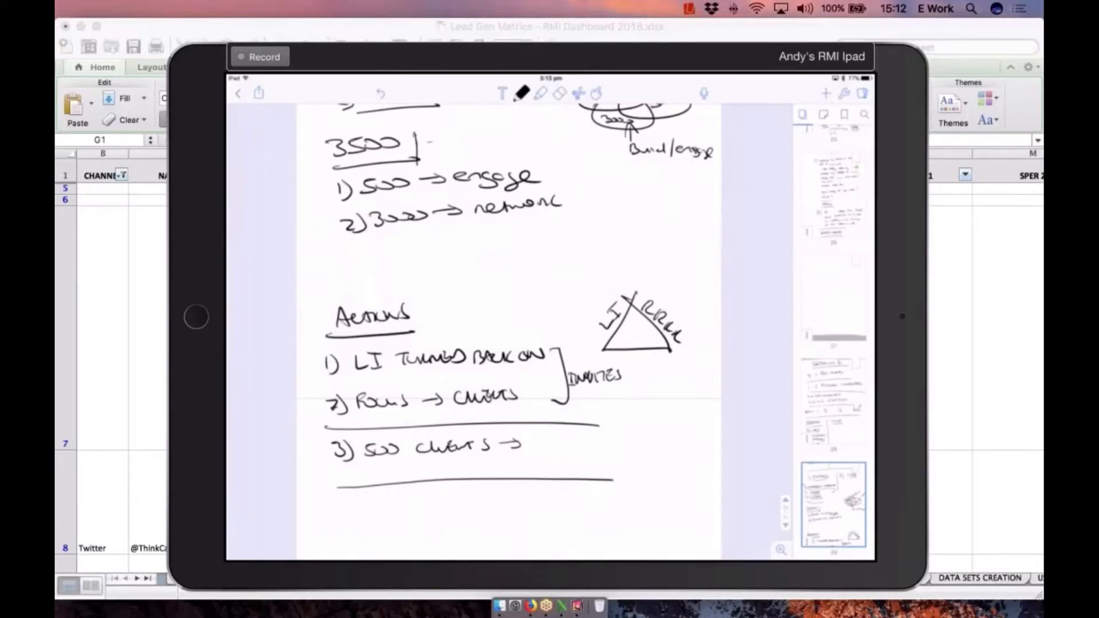
scroll(up, 3)
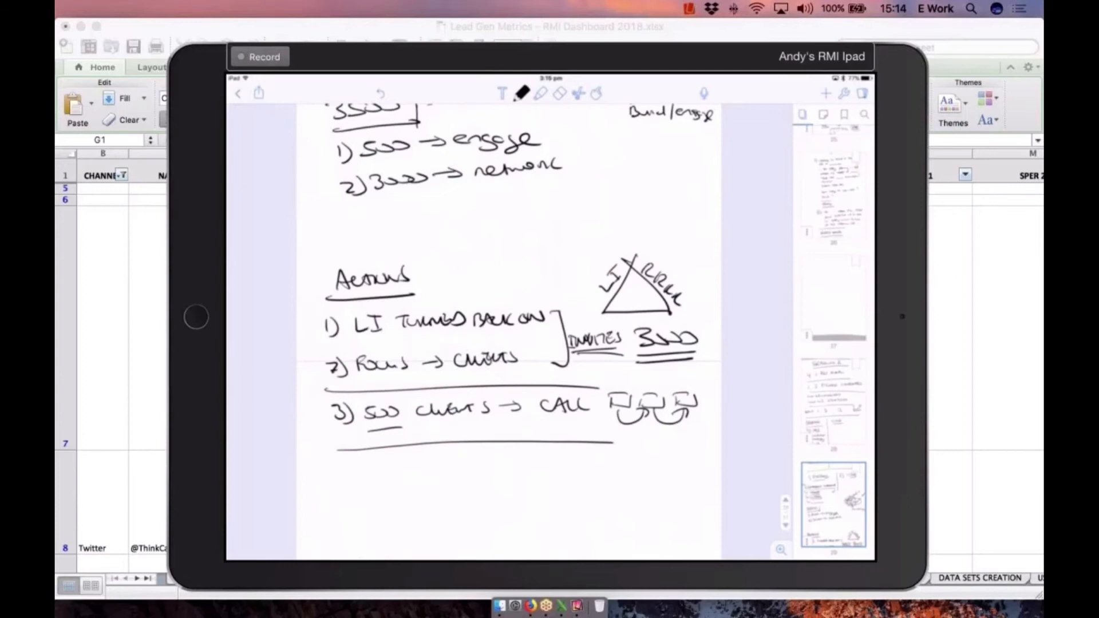
scroll(up, 3)
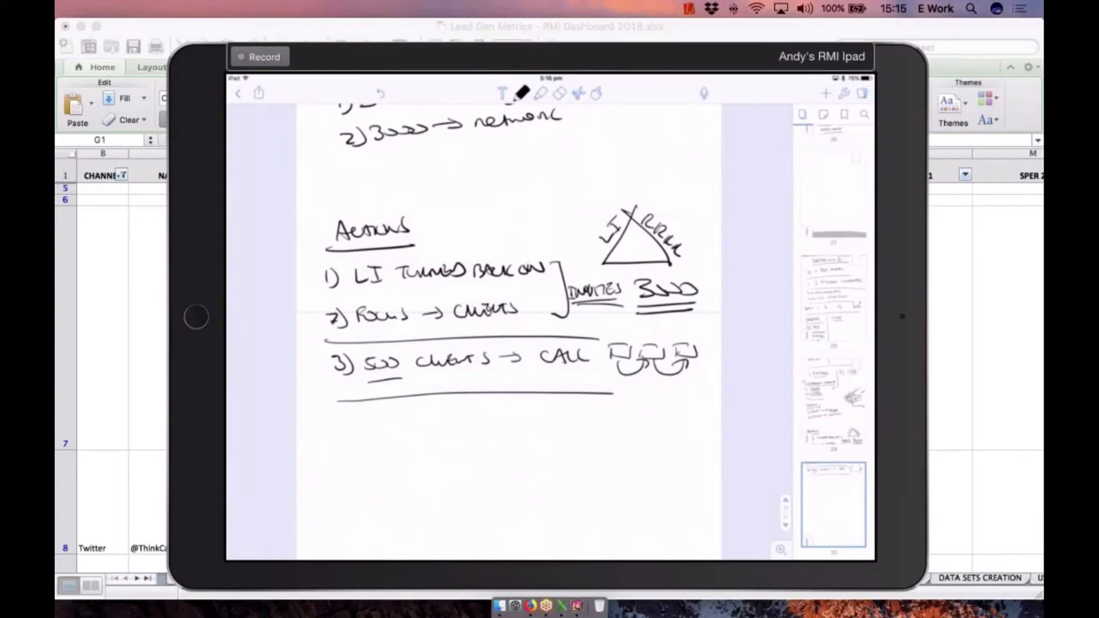
scroll(down, 3)
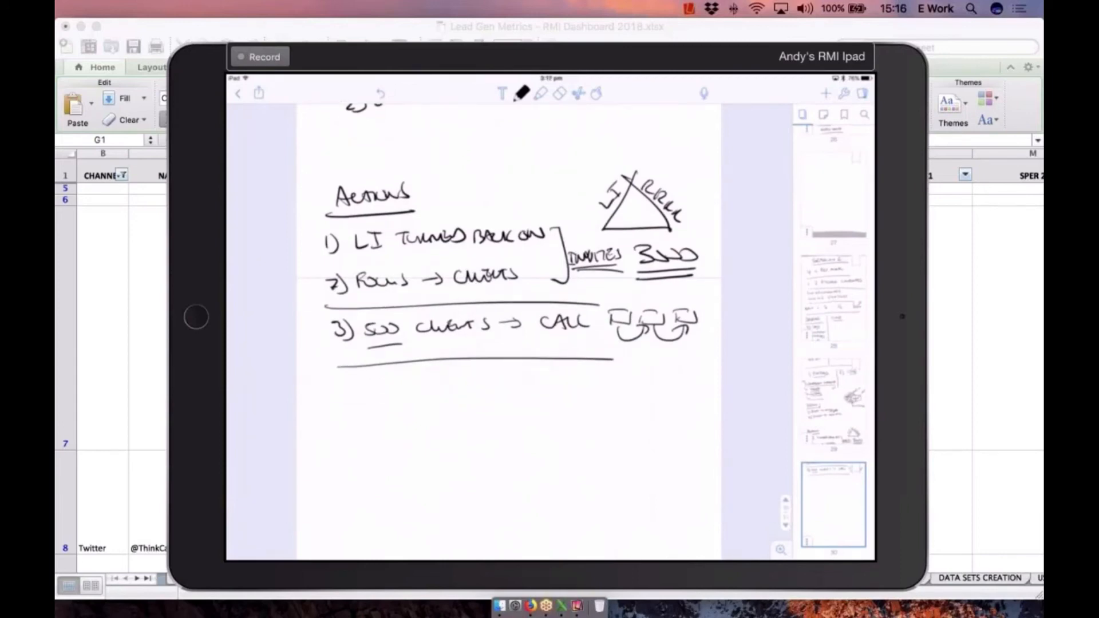